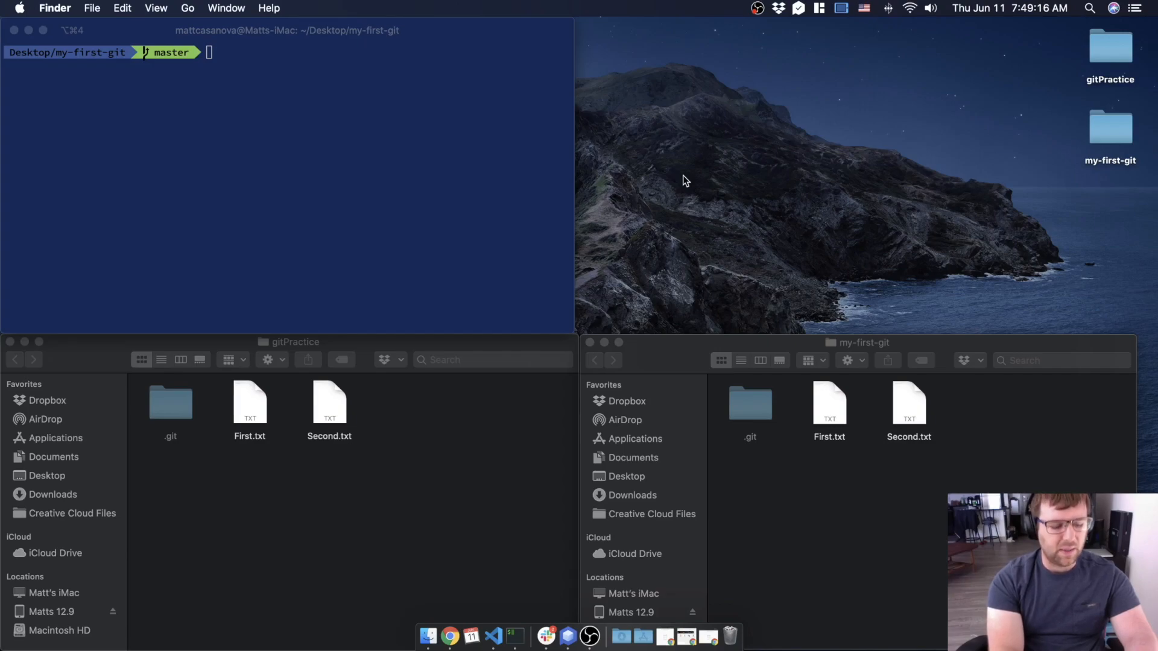
Step: Run git log in the my-first-git repository on master
click(1107, 48)
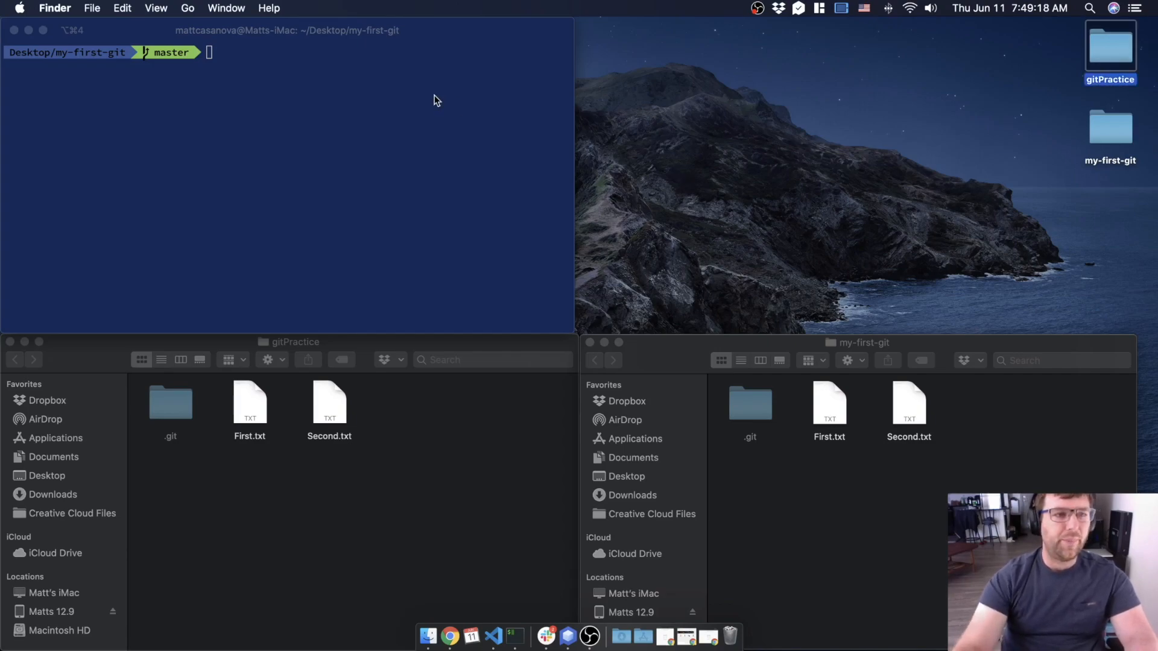
text(git log)
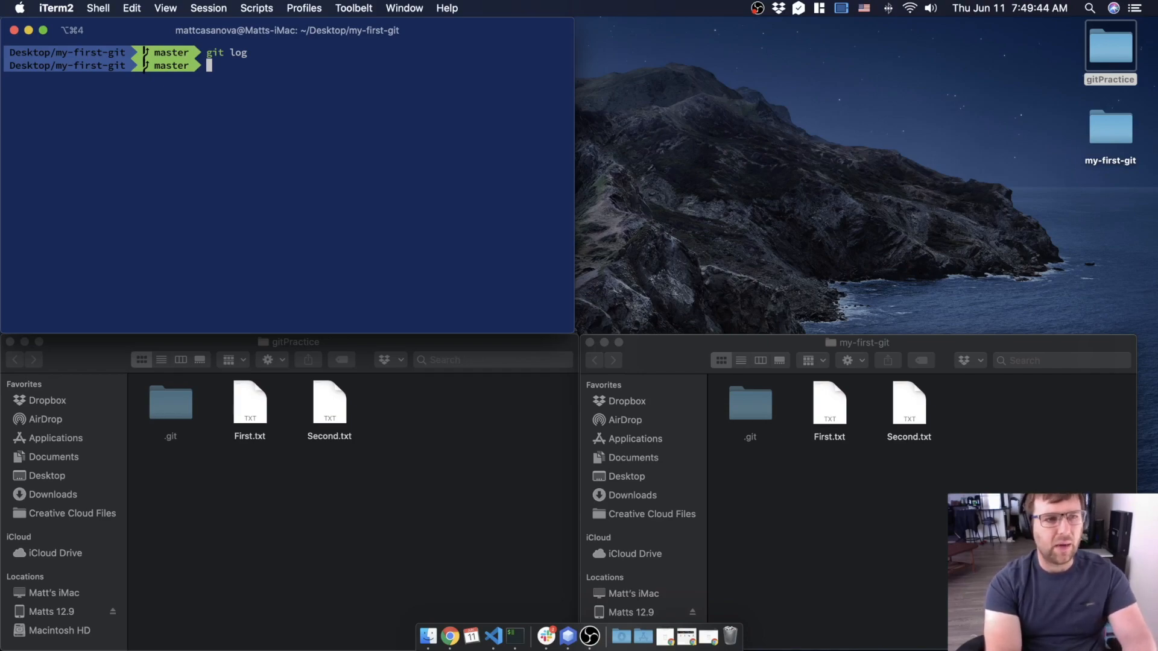
Step: Run git config --list, review the settings and remote, then quit the pager
text(git)
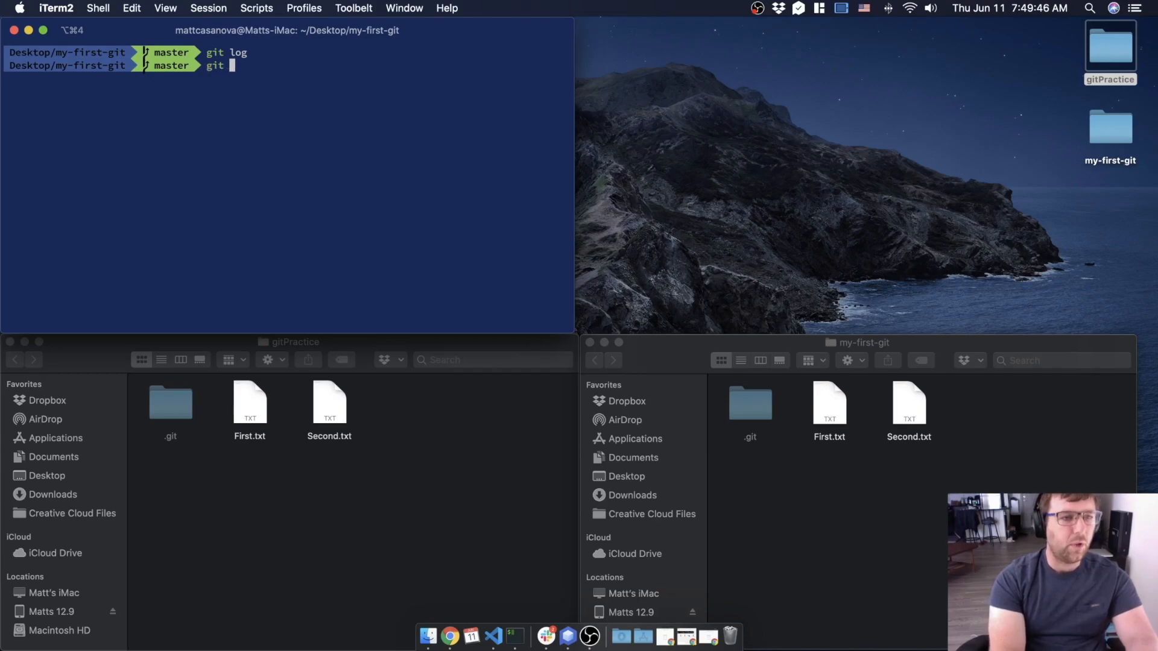
text(config)
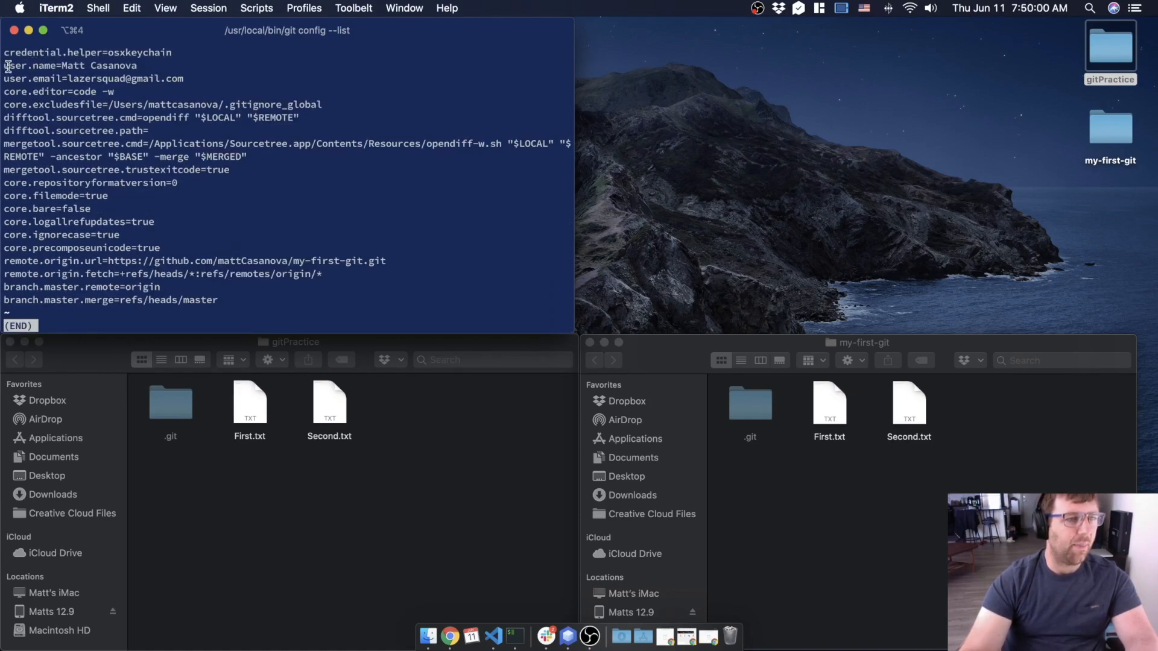
mouse_move(23, 78)
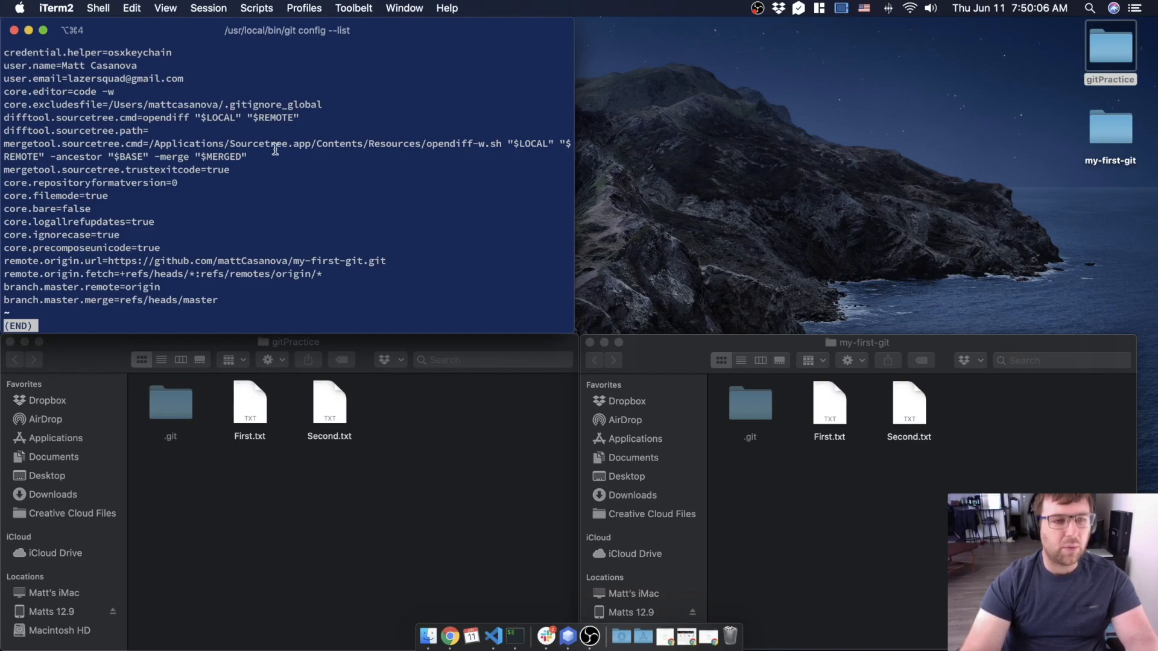
key(q)
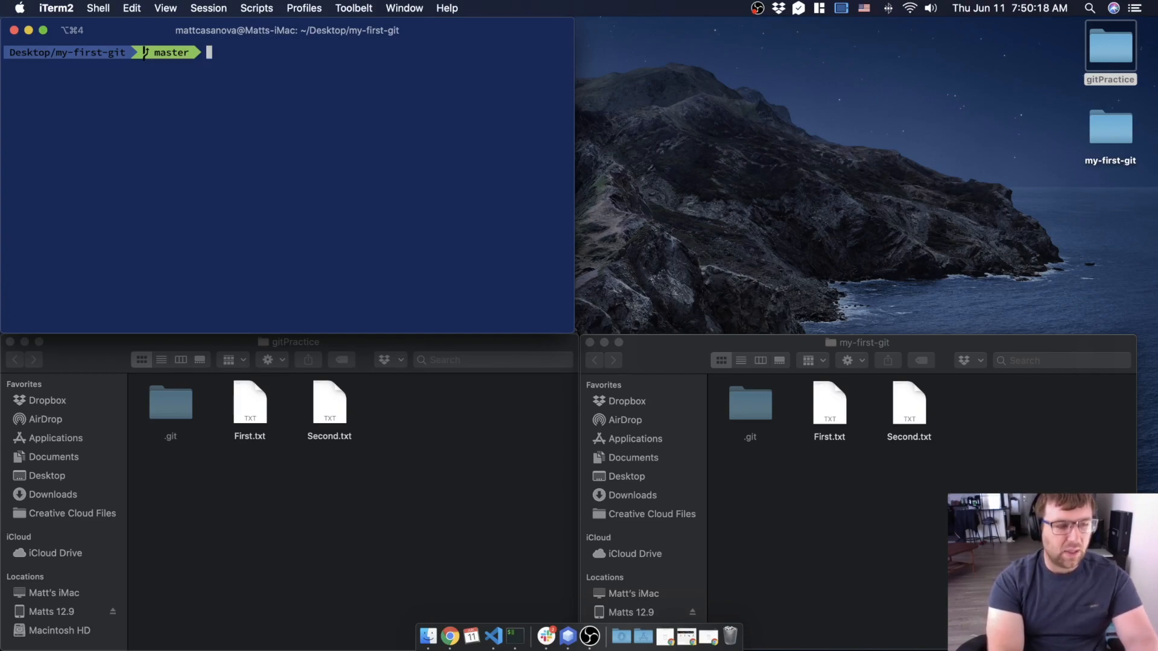
Step: Enter git config --global user.name "Matt Casanova" at the prompt
text(git config)
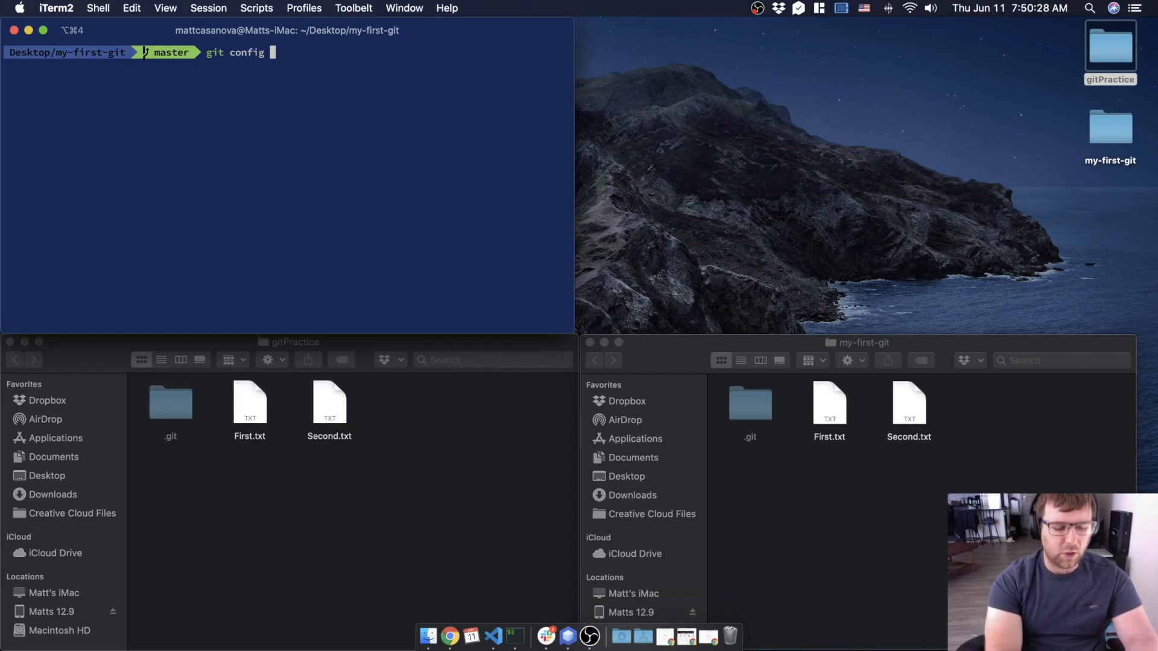
text(--)
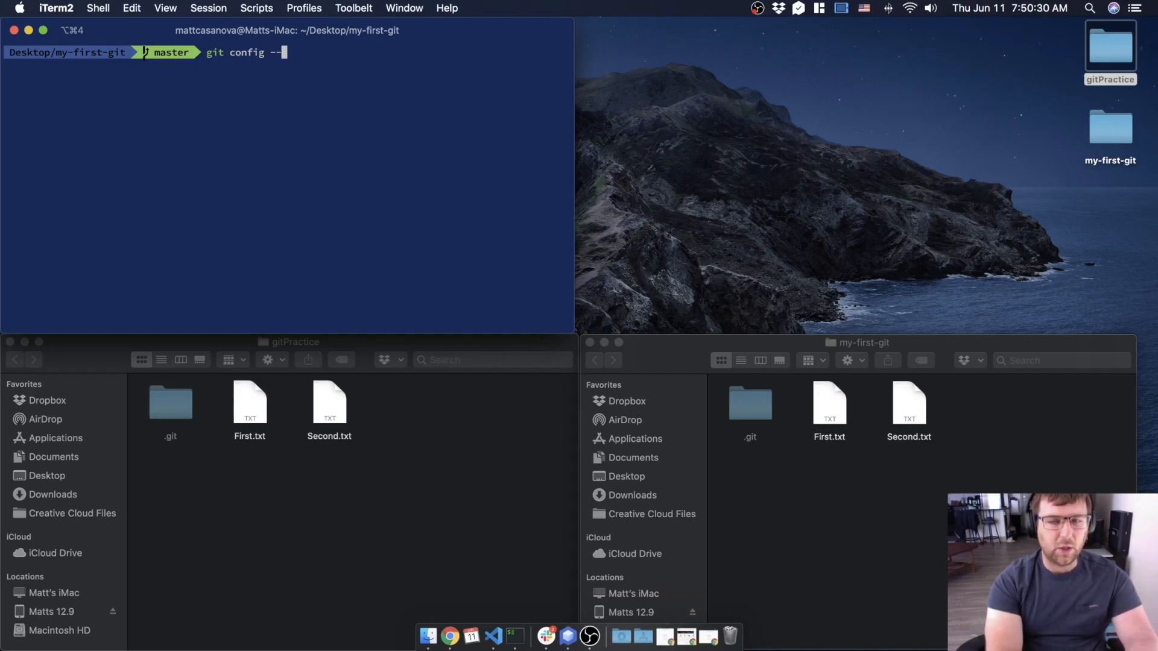
text(global)
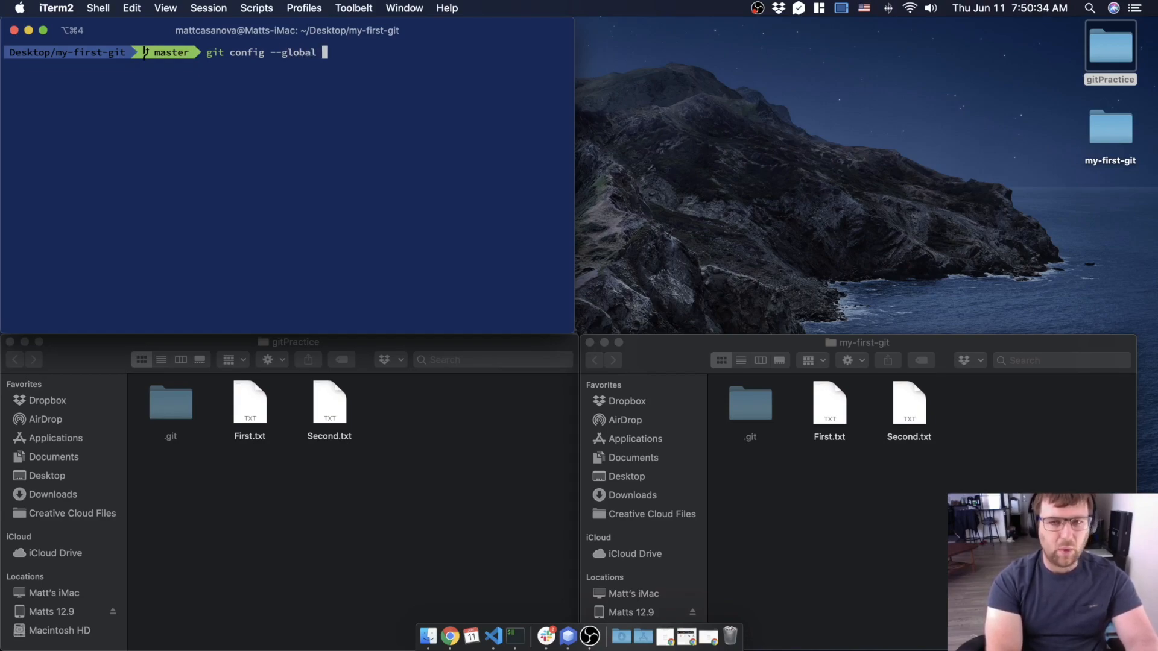
text(user)
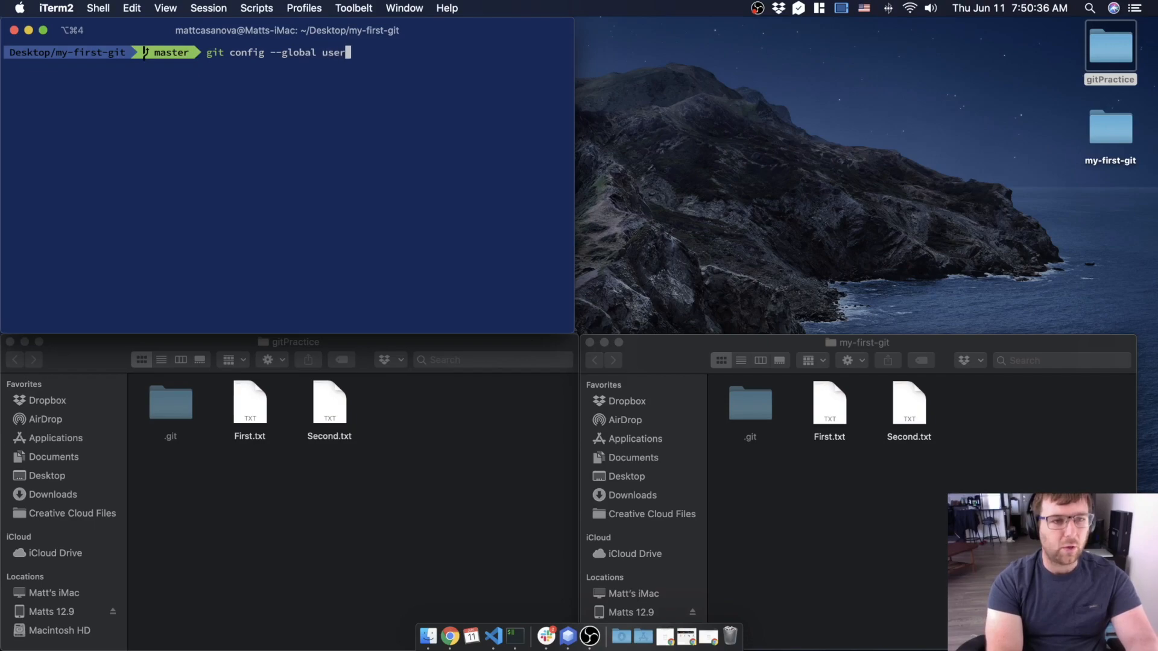
text(.name)
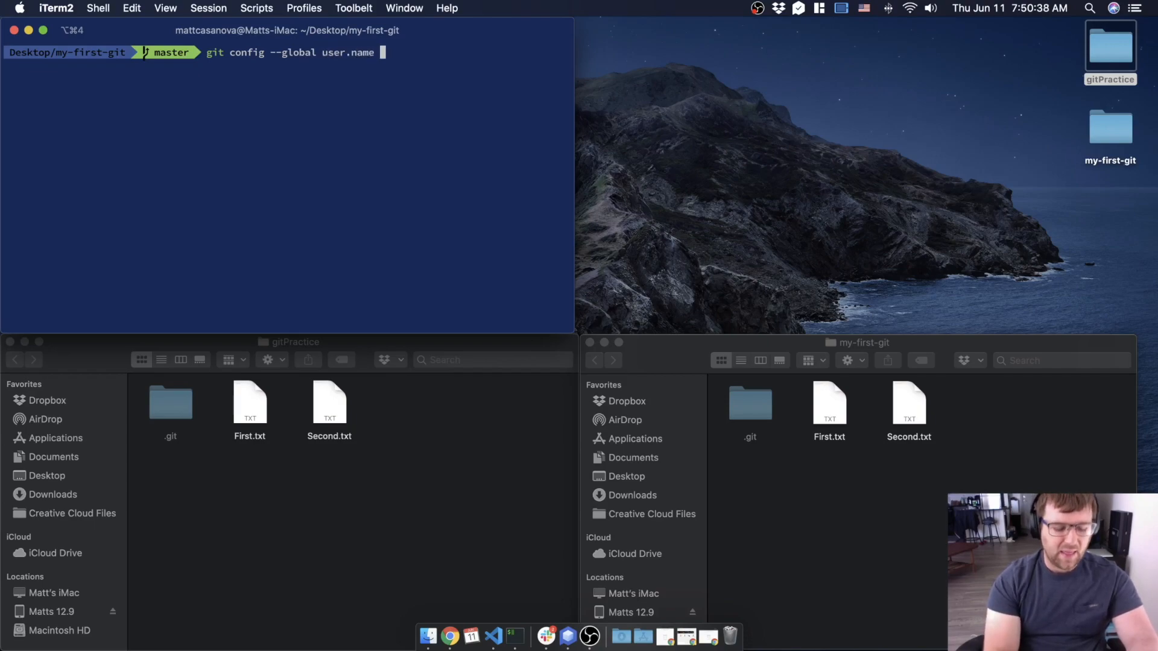
text("M)
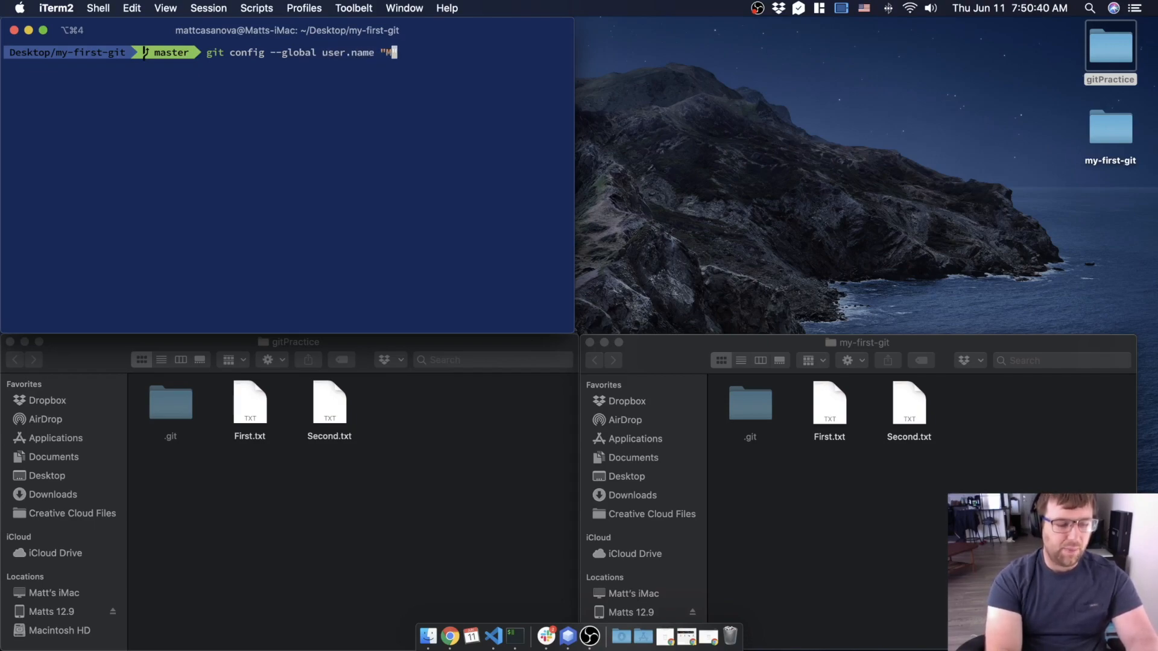
text(att)
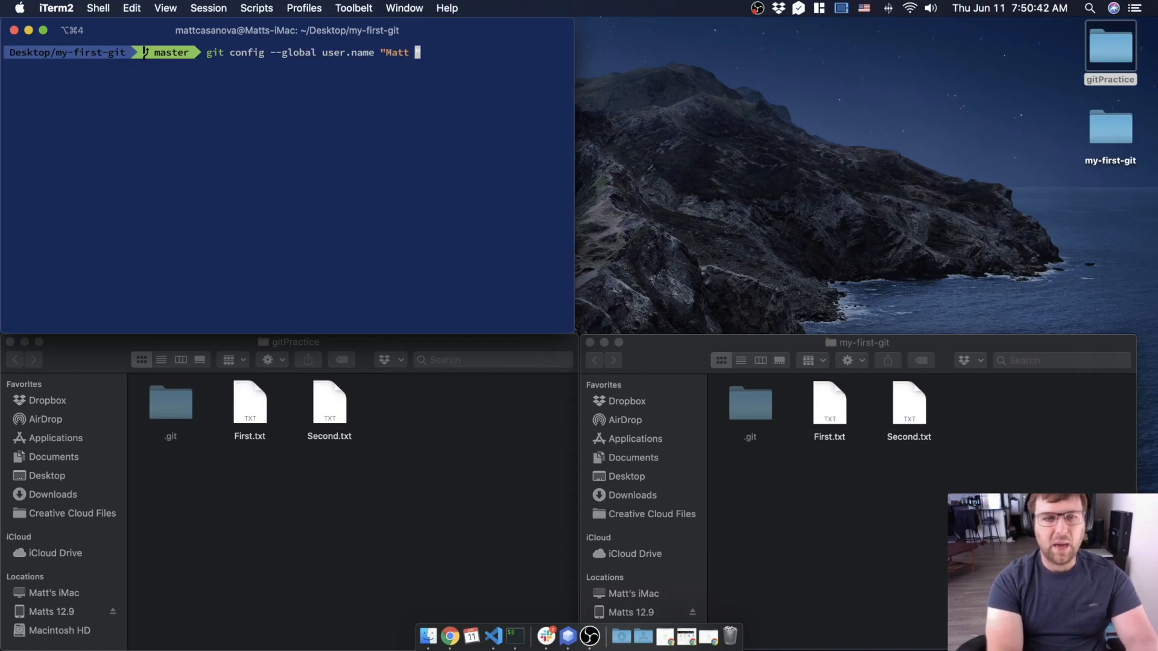
text(Cas)
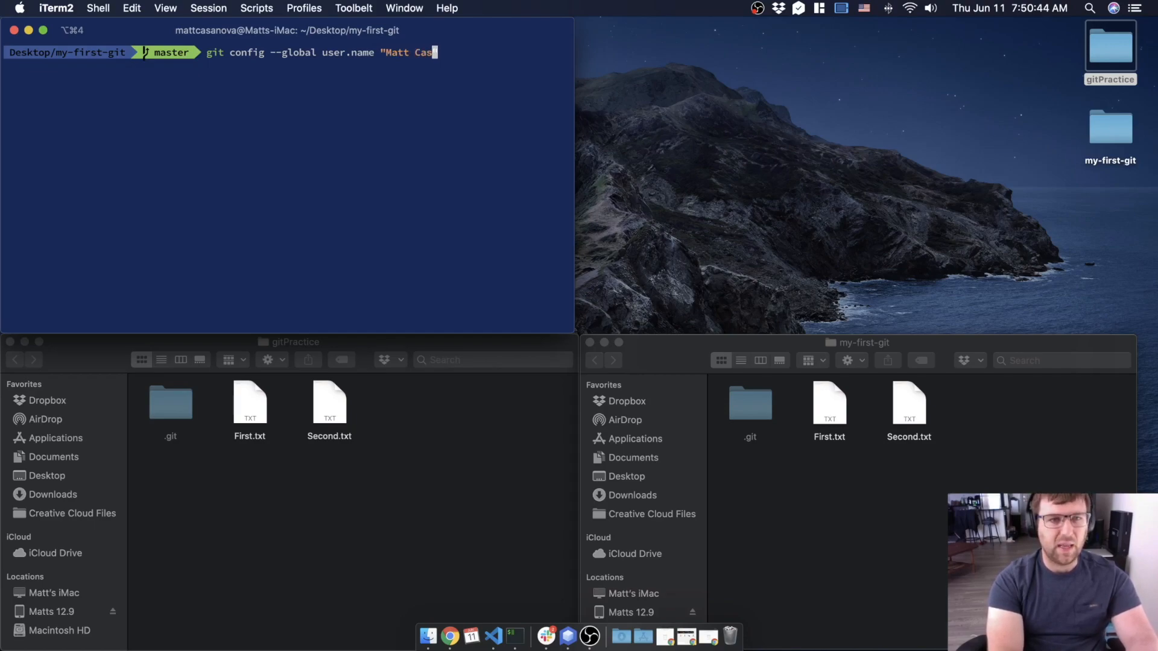
text(anova)
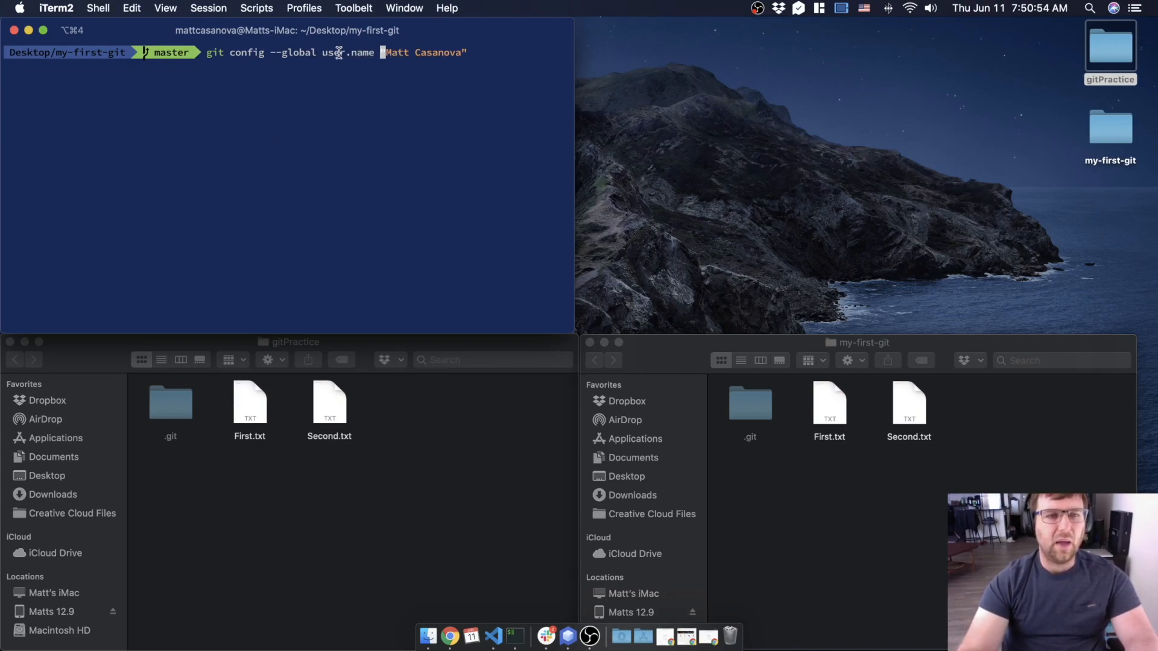
mouse_move(414, 52)
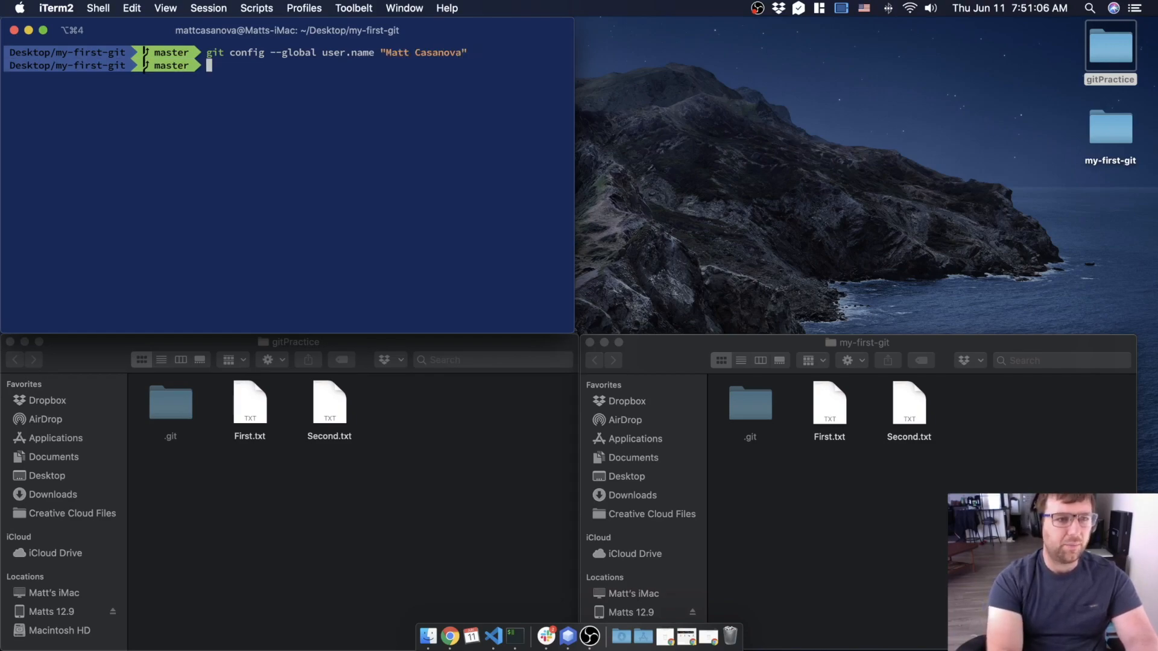
text(git config --gl)
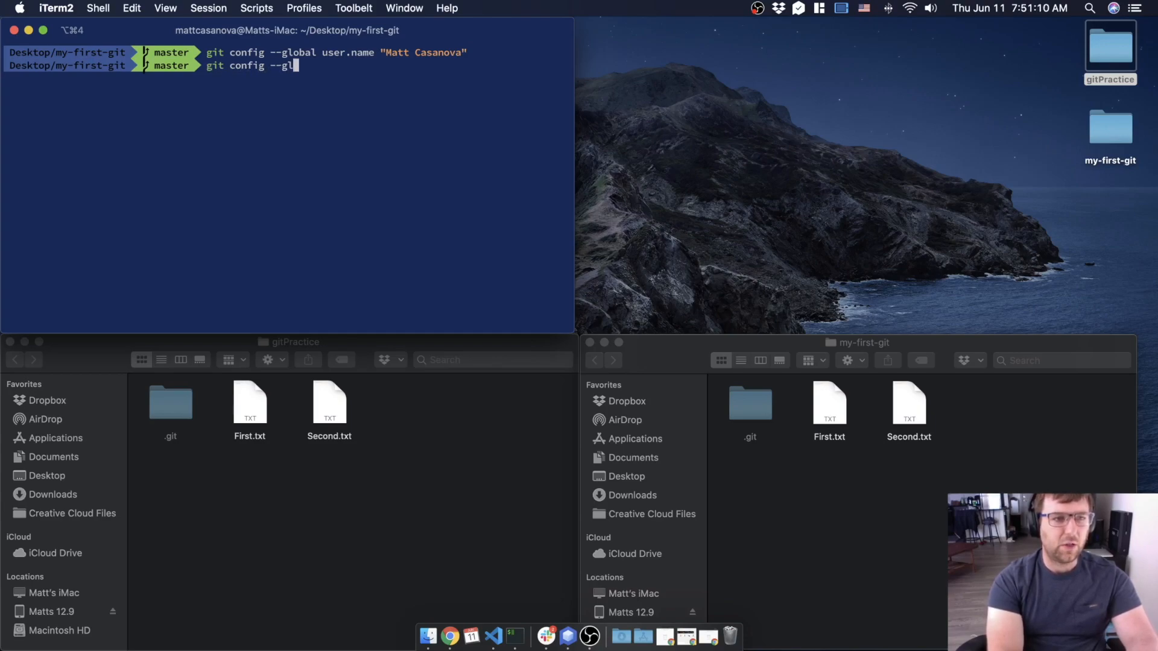
text(obal user)
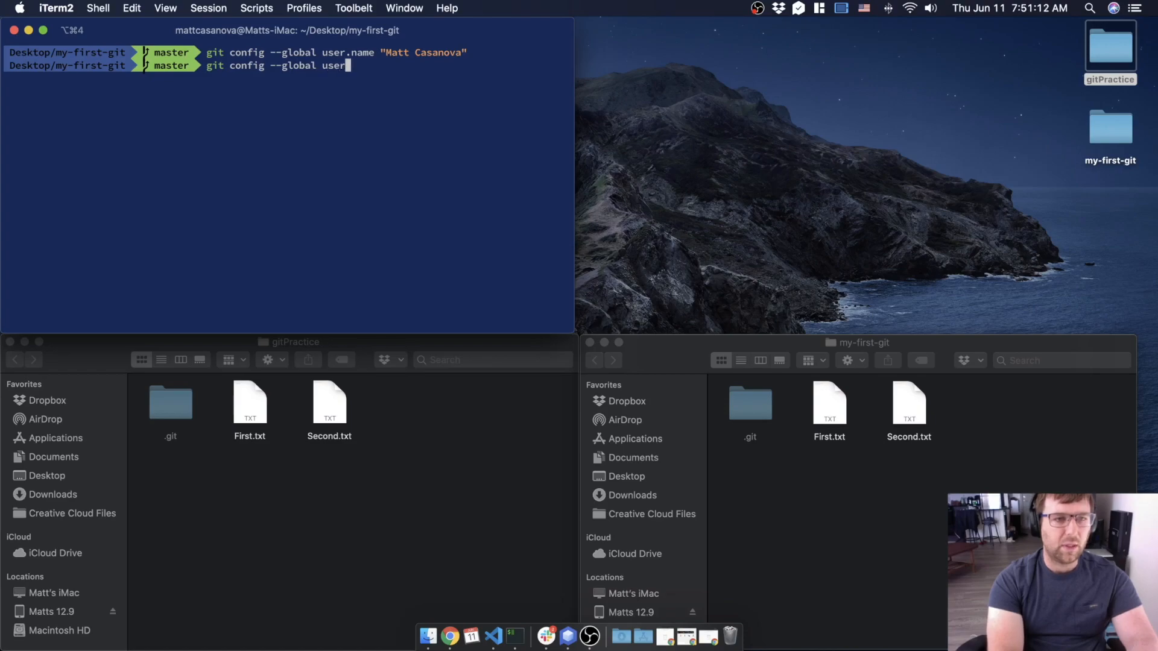
text(email)
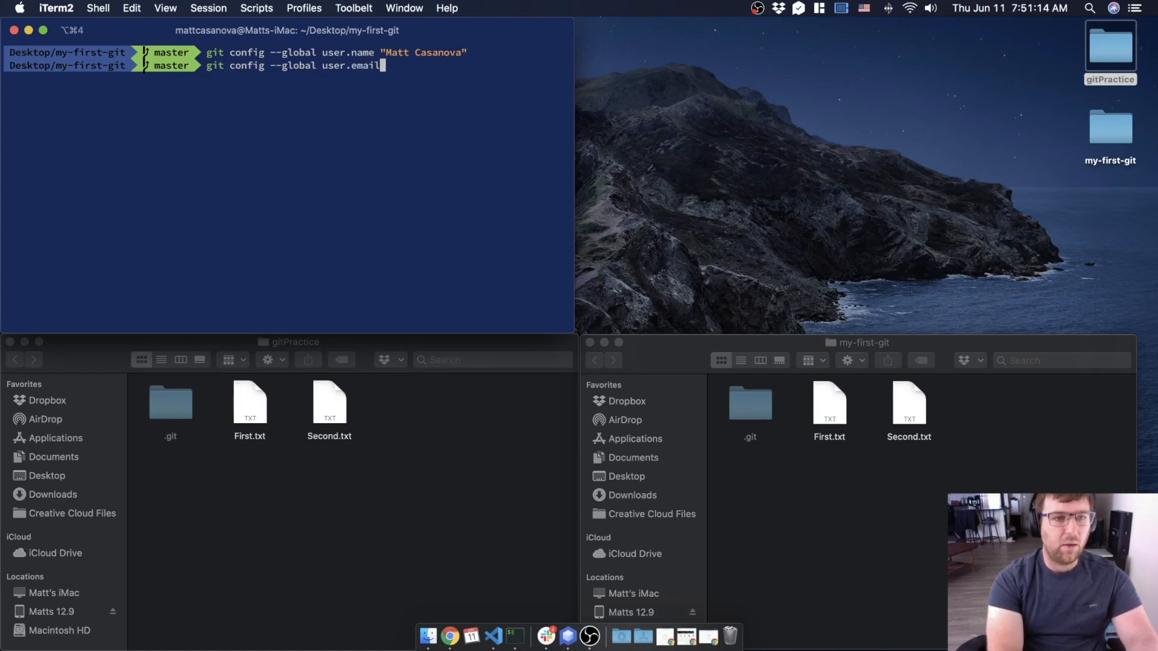
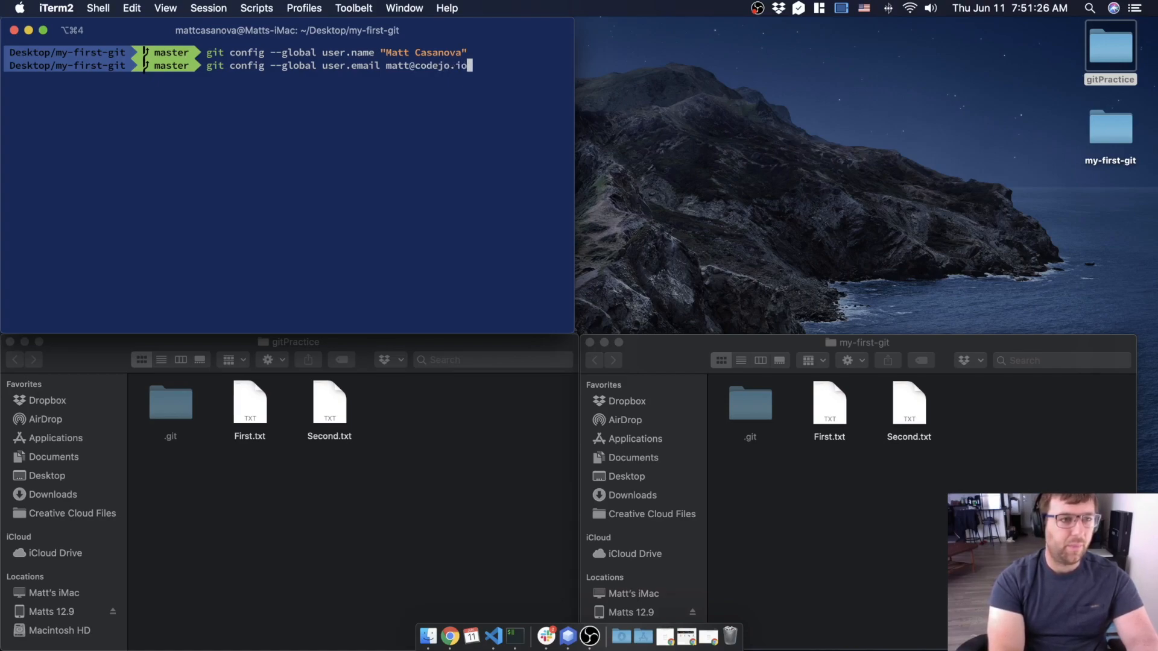
text(git conf)
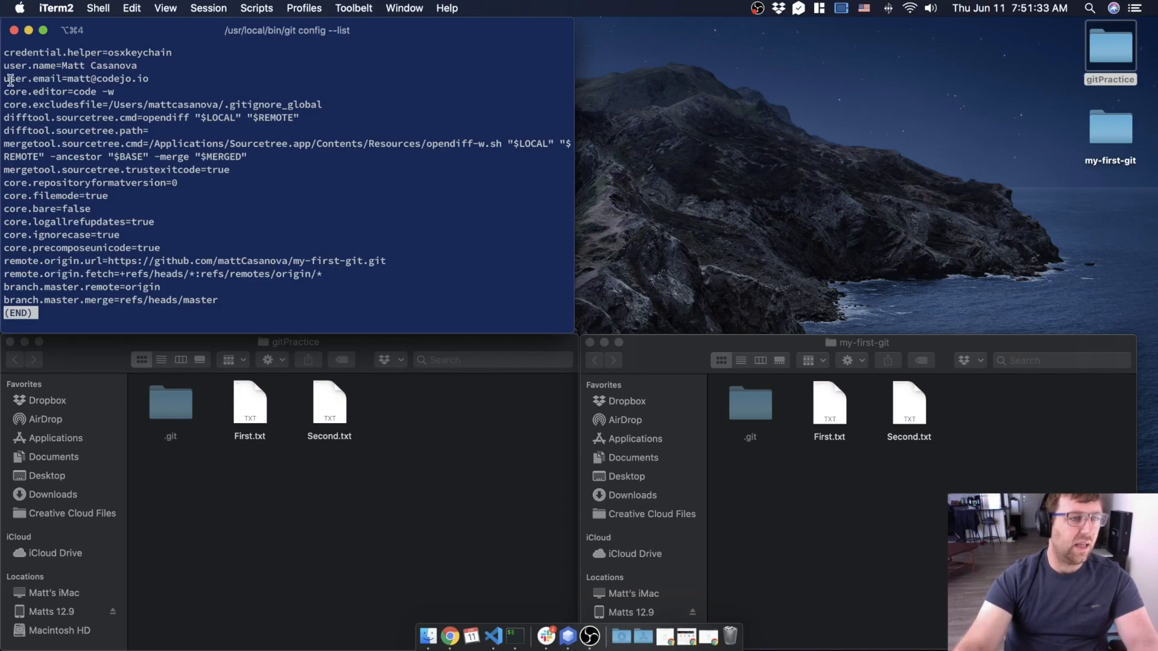
mouse_move(260, 103)
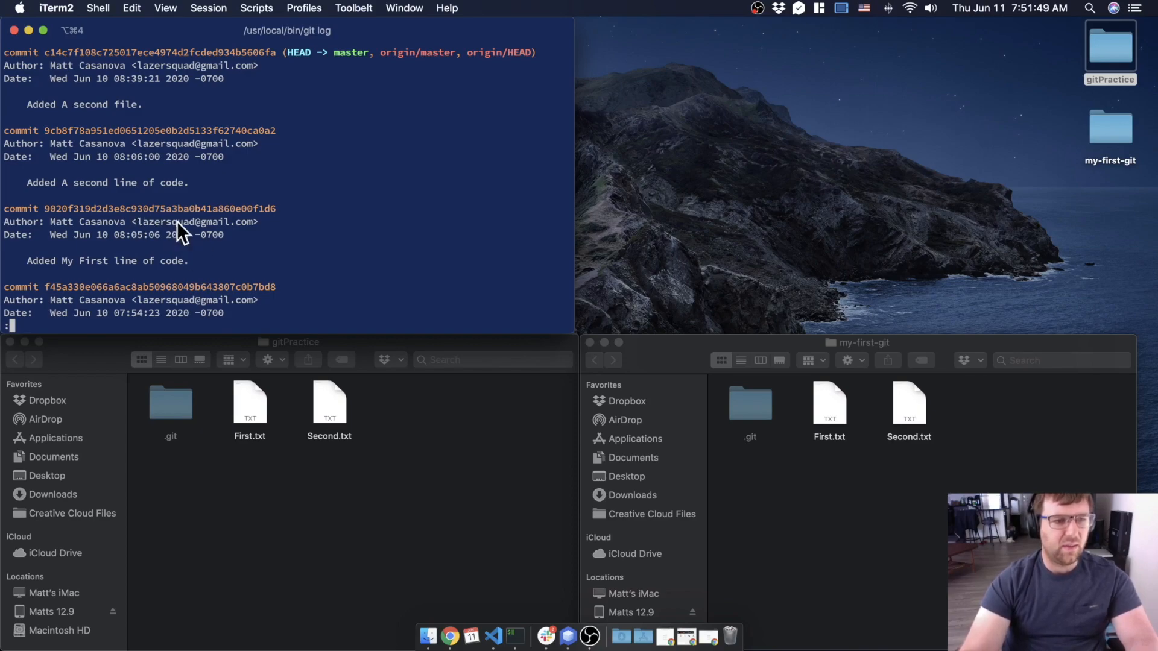
mouse_move(171, 221)
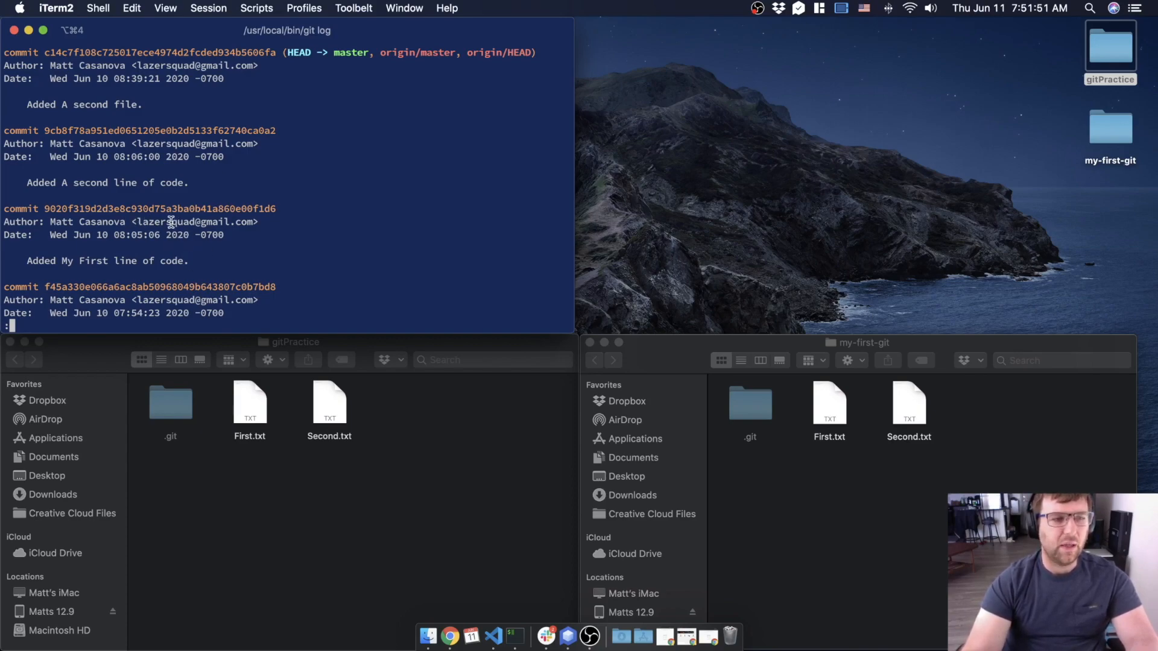
mouse_move(197, 240)
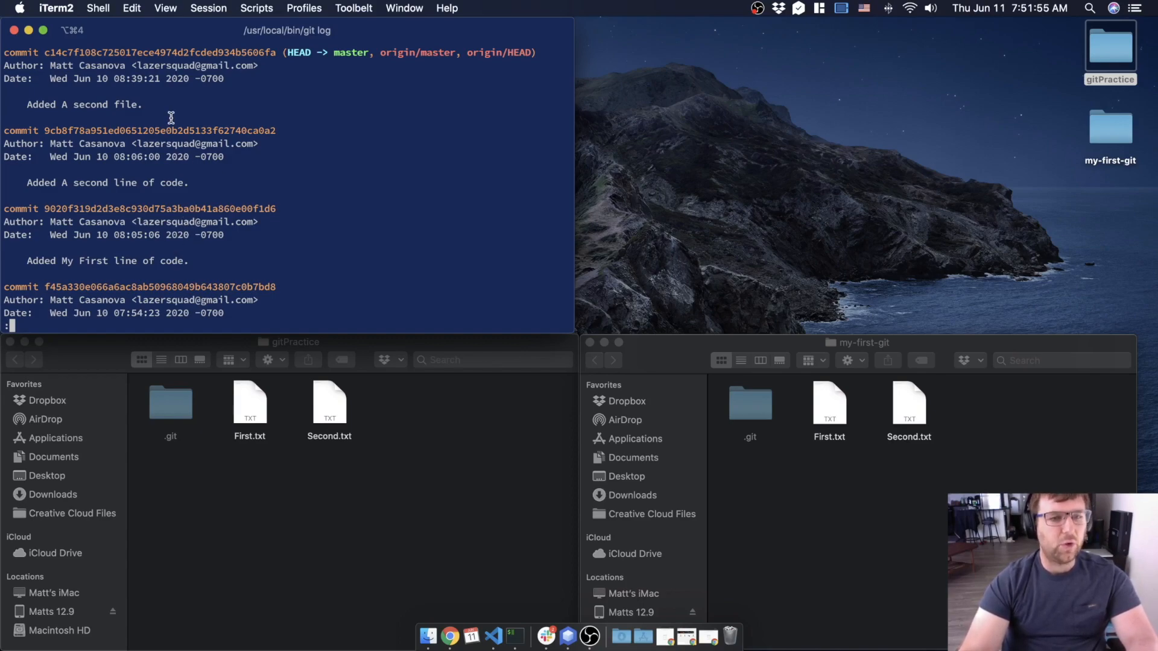
mouse_move(90, 63)
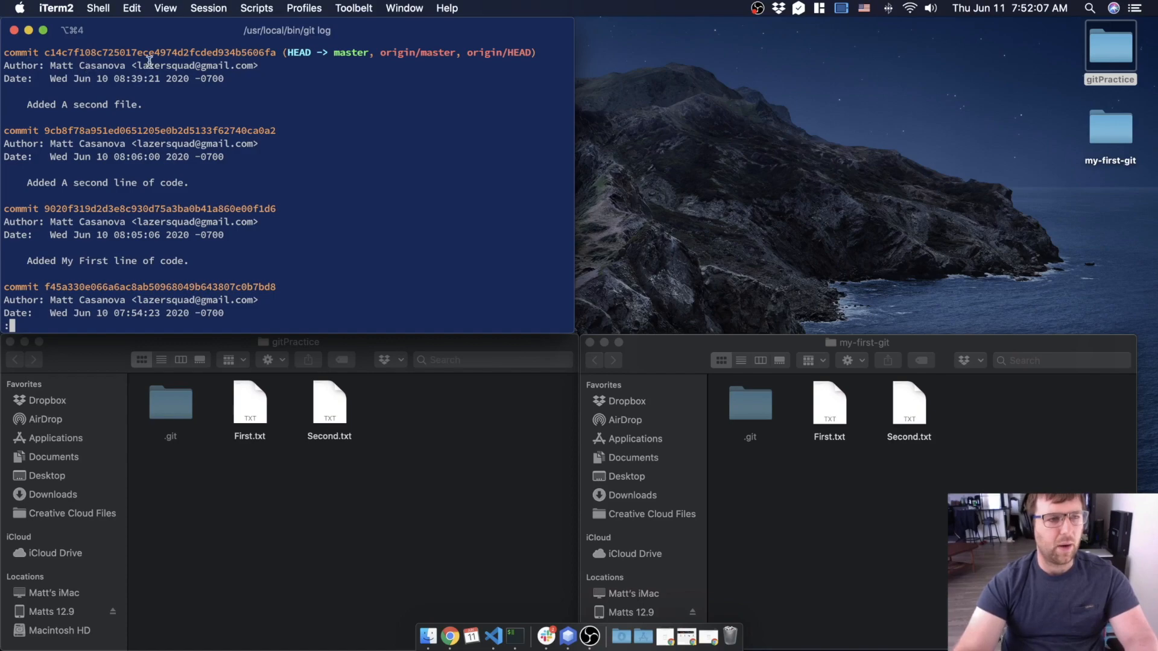
mouse_move(369, 140)
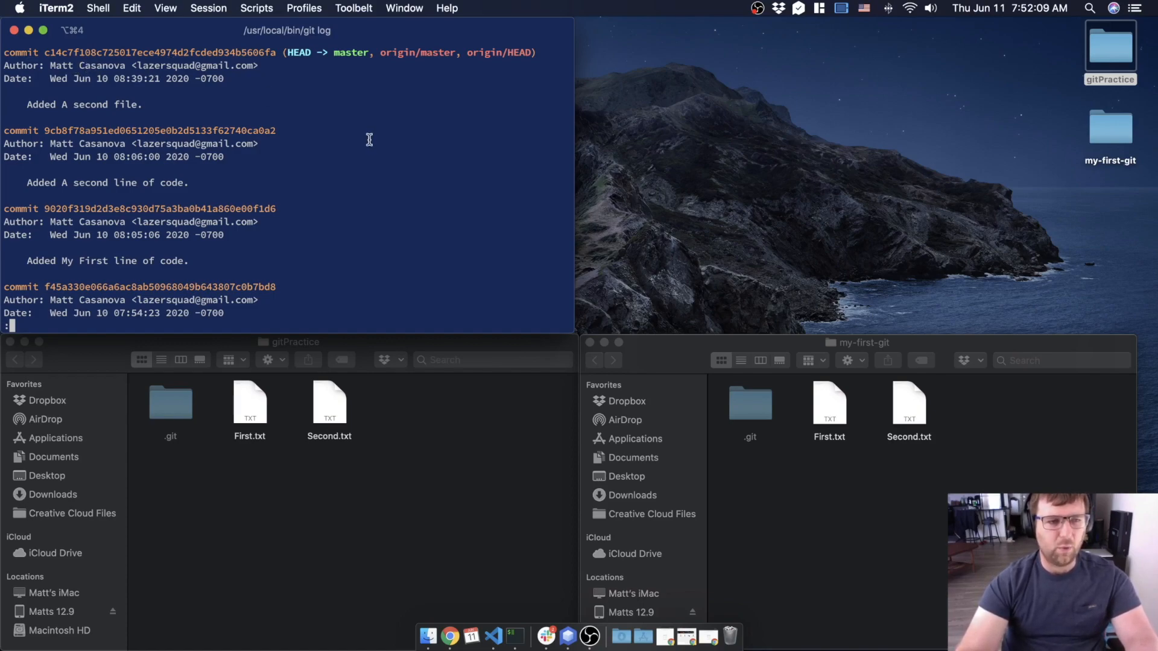